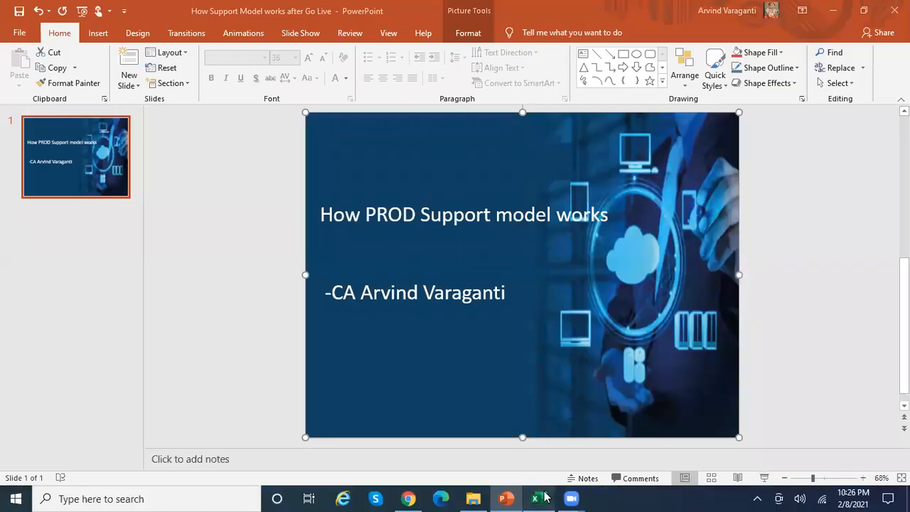
Switch from the PowerPoint title slide to the Support Model workbook in Excel.
click(537, 498)
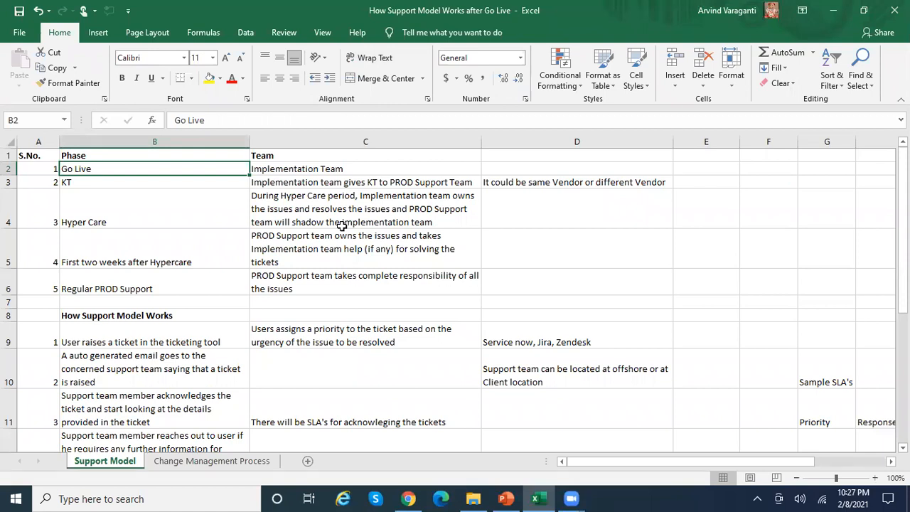
click(155, 182)
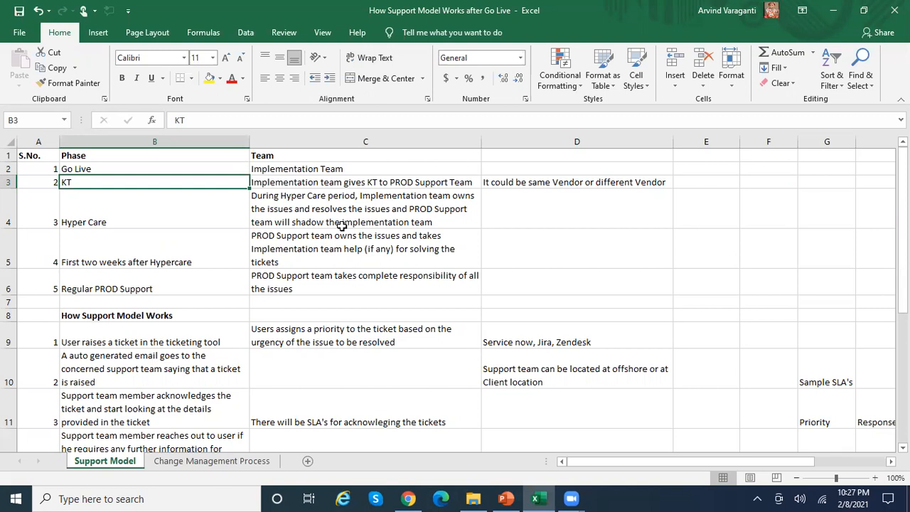
click(366, 169)
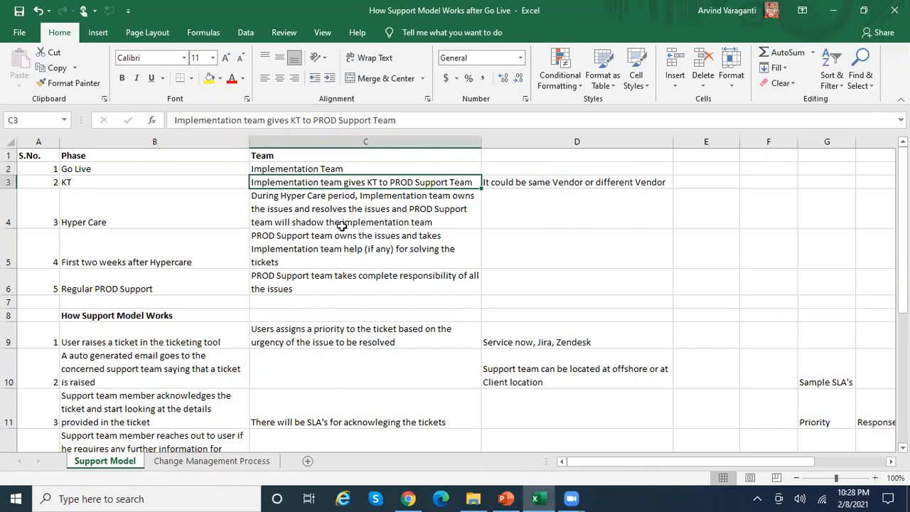
click(154, 222)
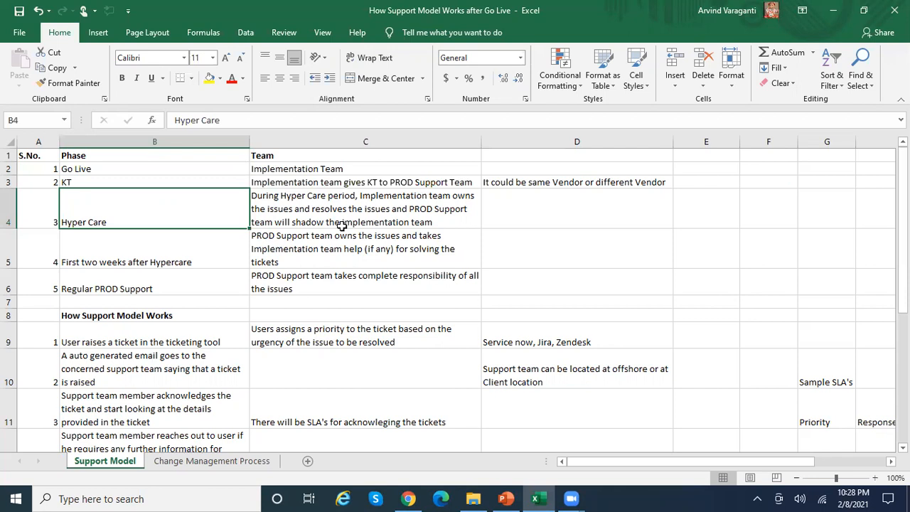
click(154, 262)
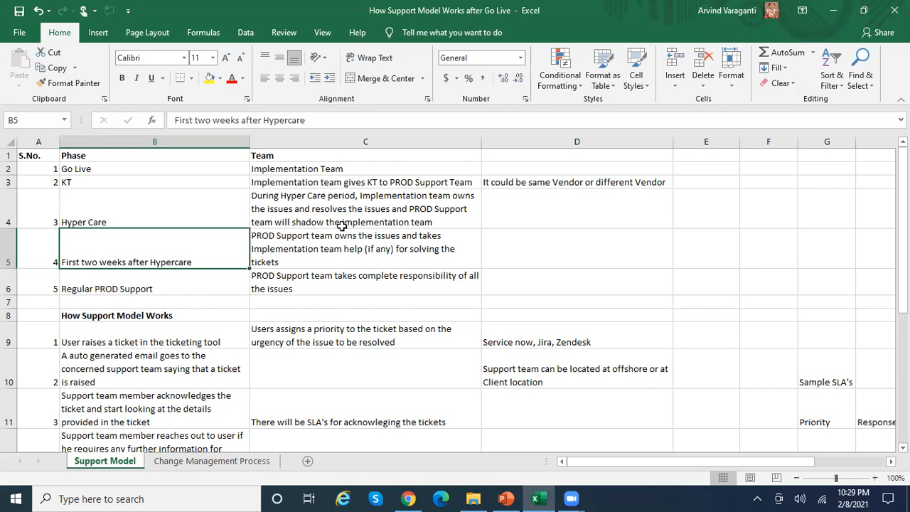
click(154, 342)
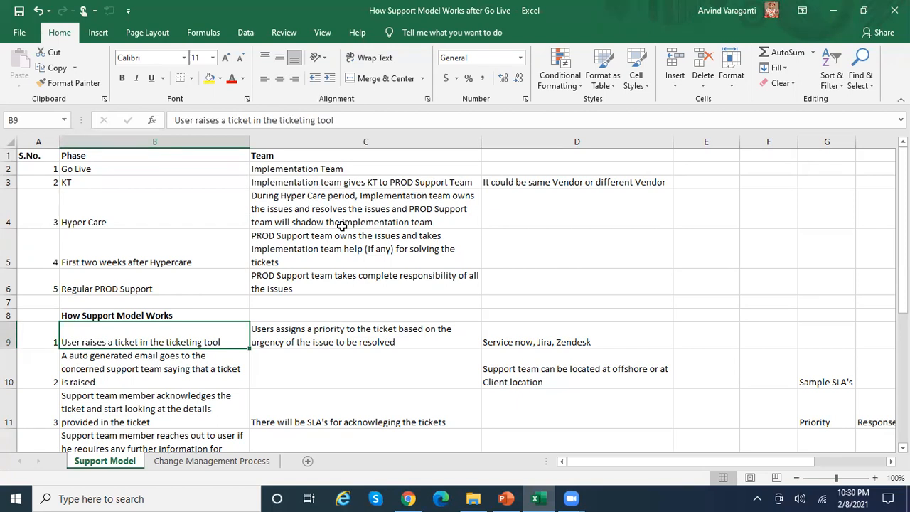
click(155, 368)
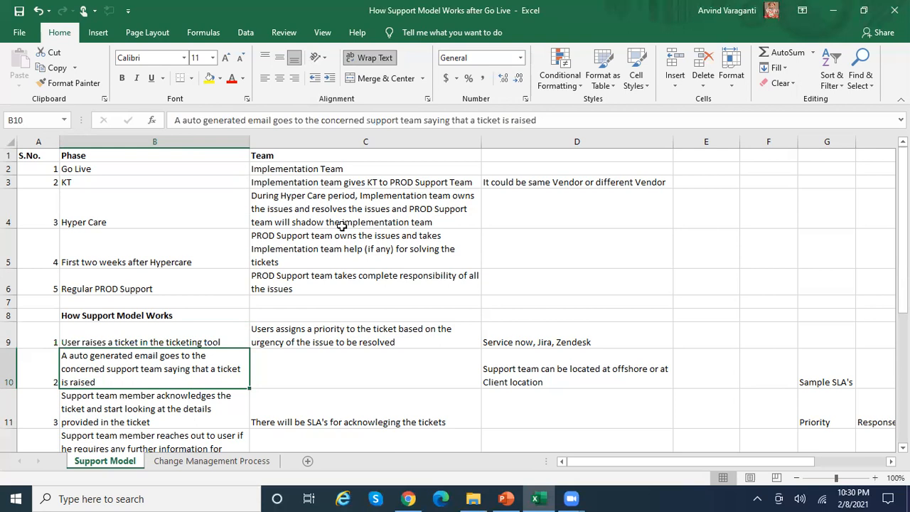
click(155, 408)
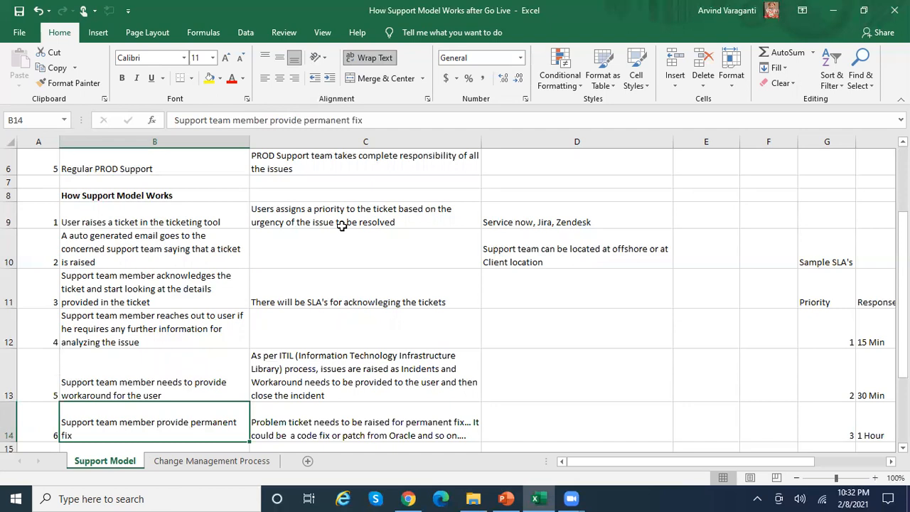
click(707, 422)
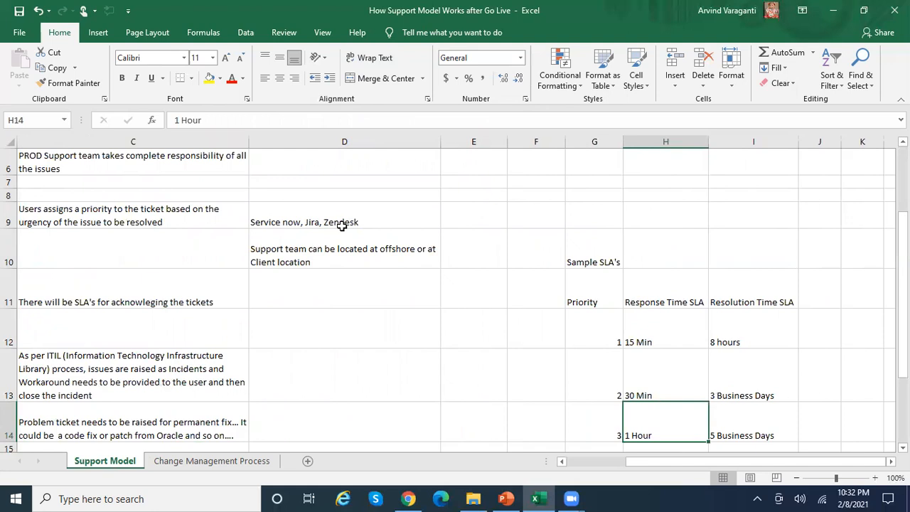
click(665, 301)
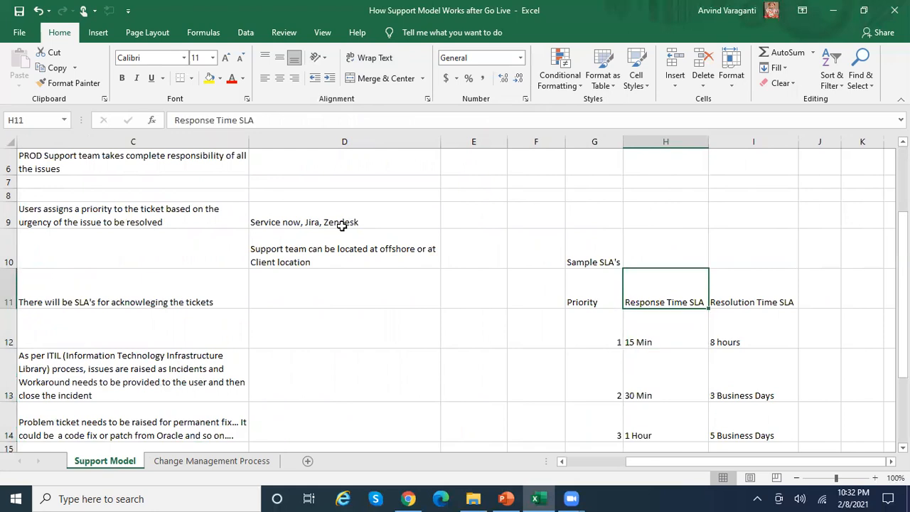
click(753, 342)
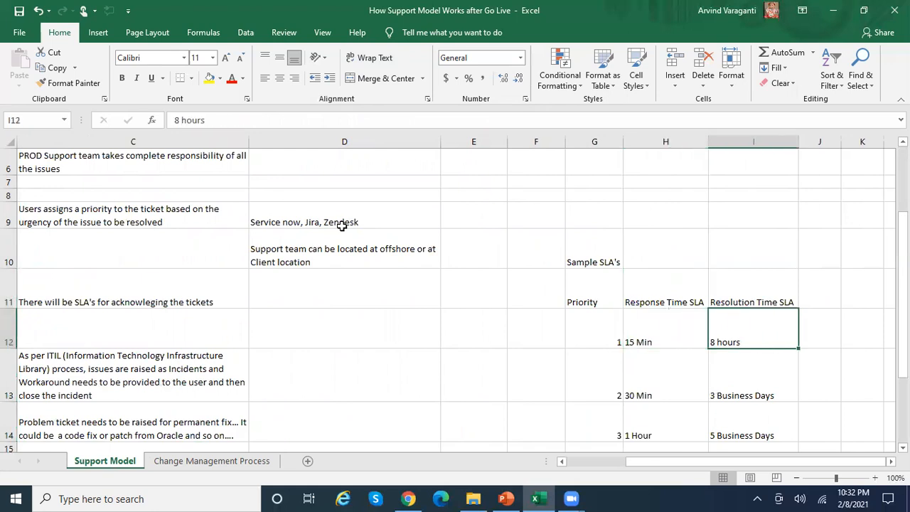
click(666, 374)
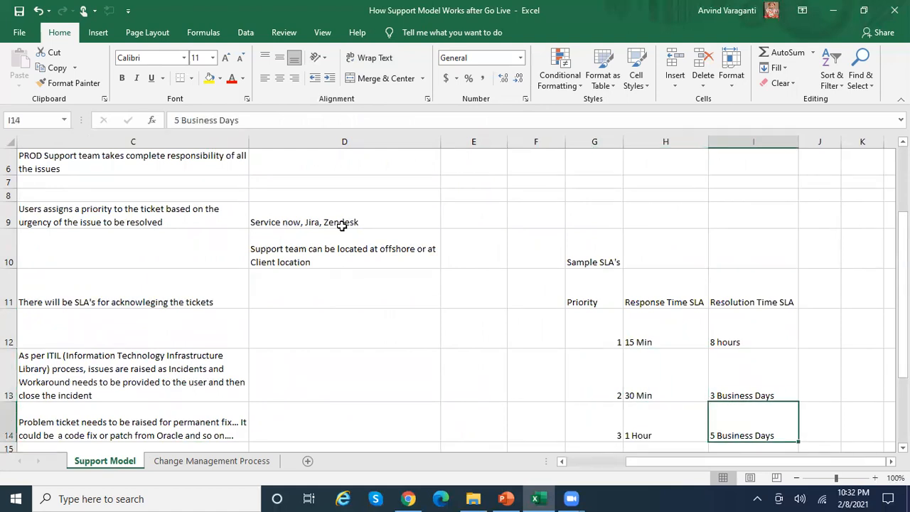
click(595, 421)
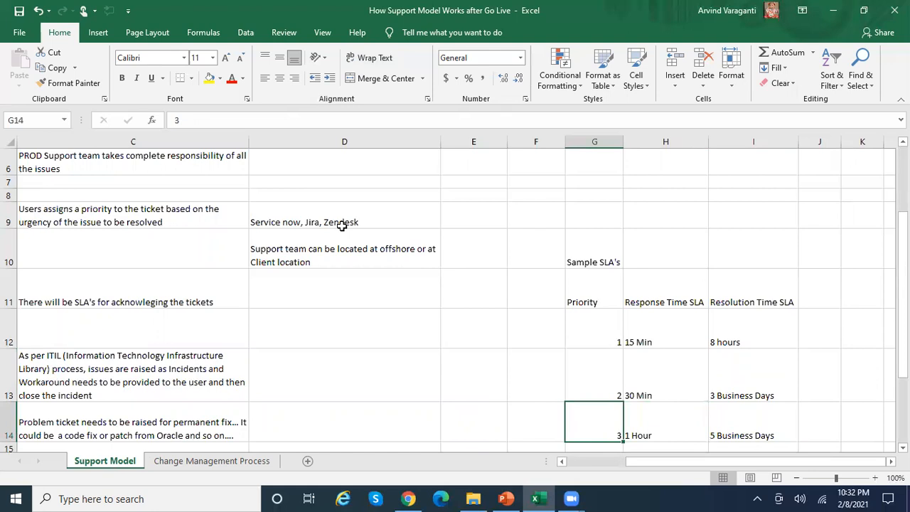
click(753, 435)
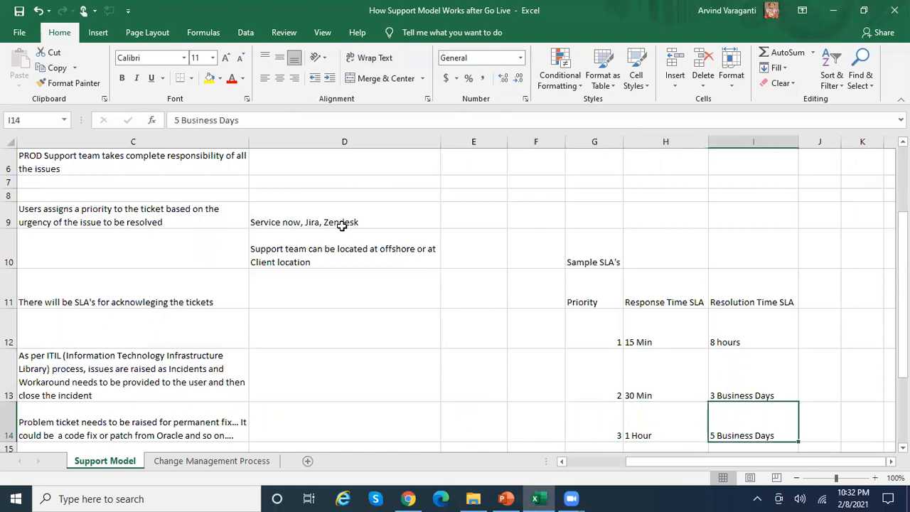
click(666, 375)
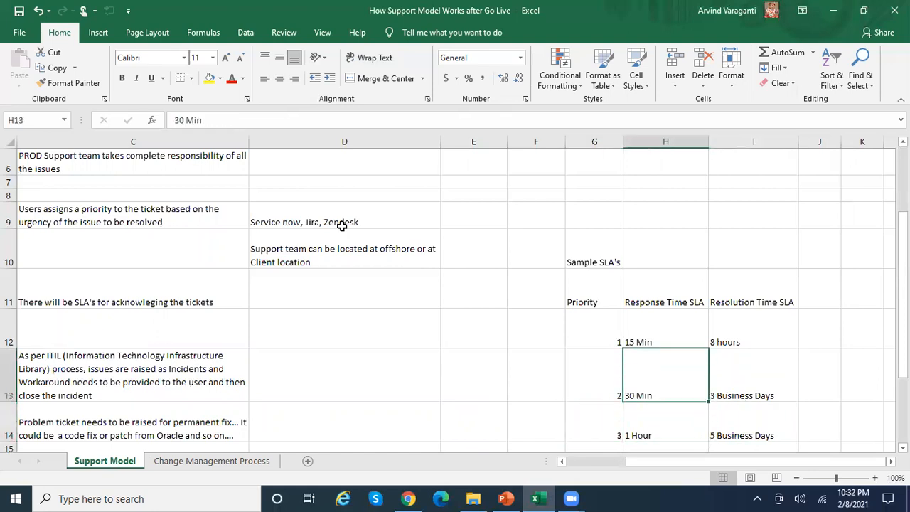
click(665, 301)
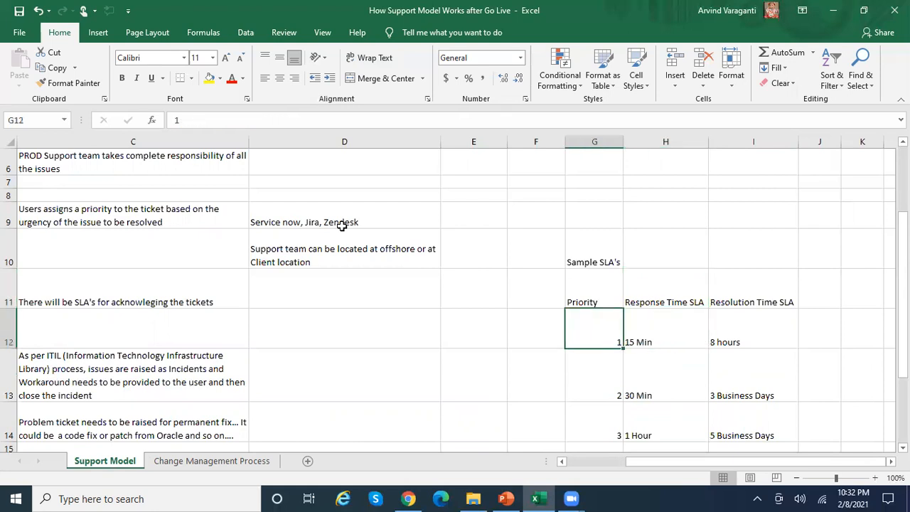
click(595, 375)
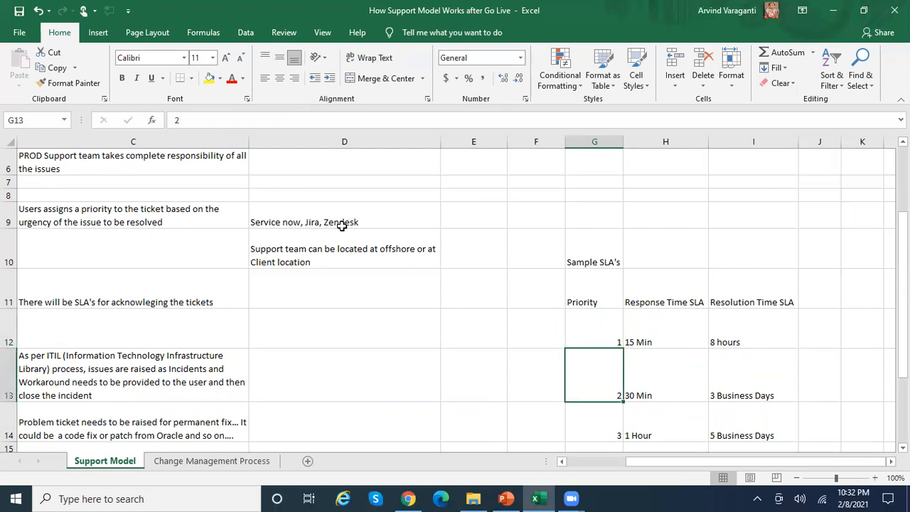
click(666, 420)
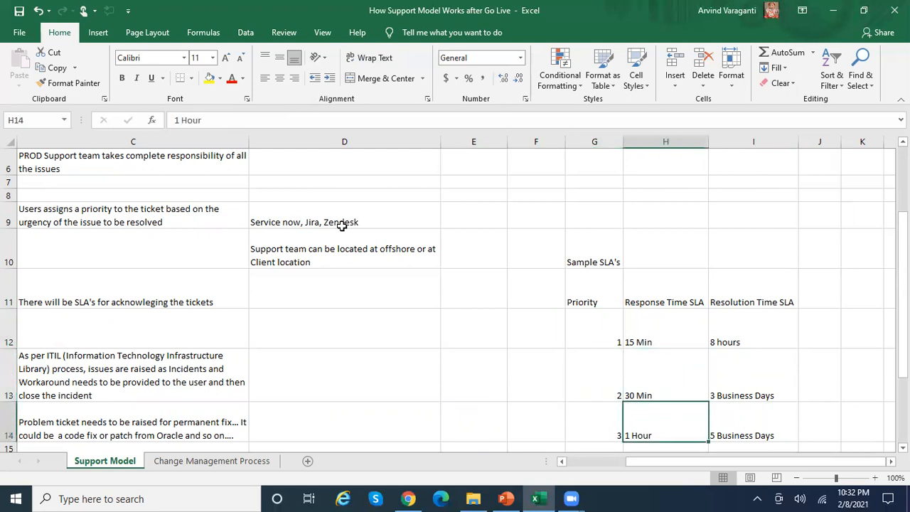
click(594, 421)
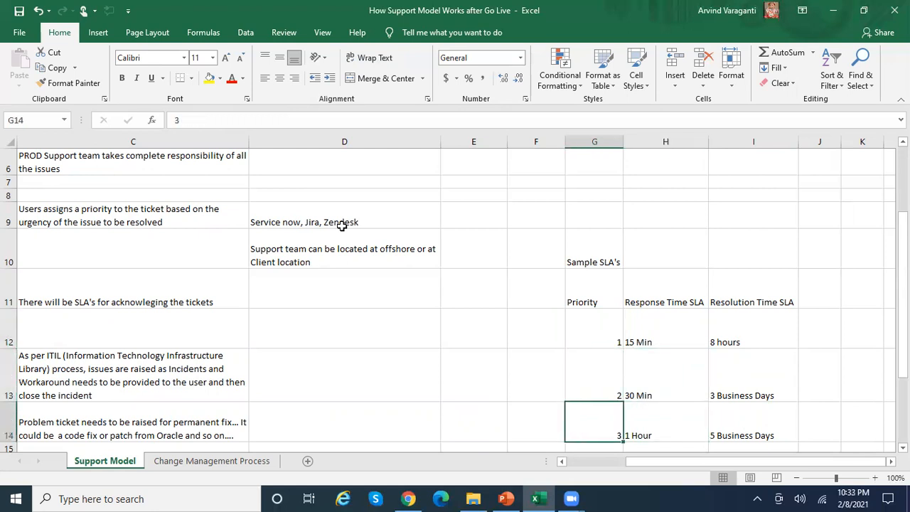
click(665, 301)
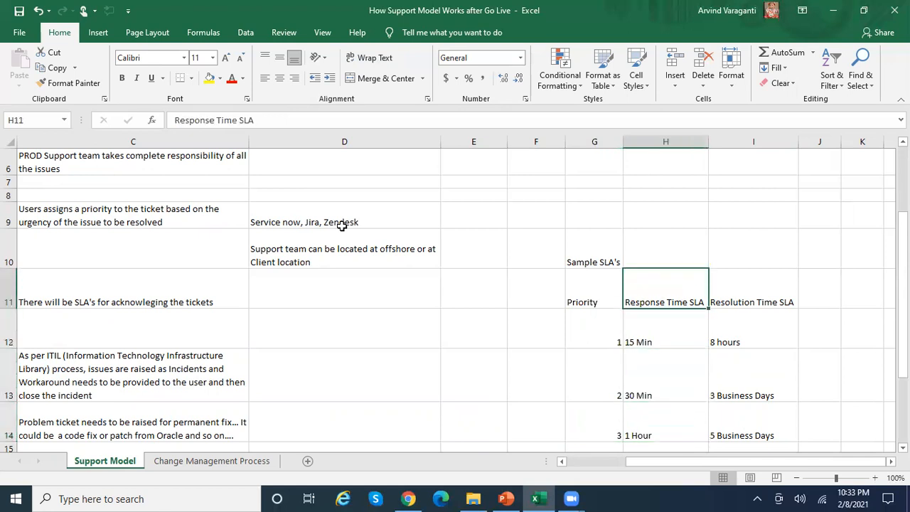
click(753, 342)
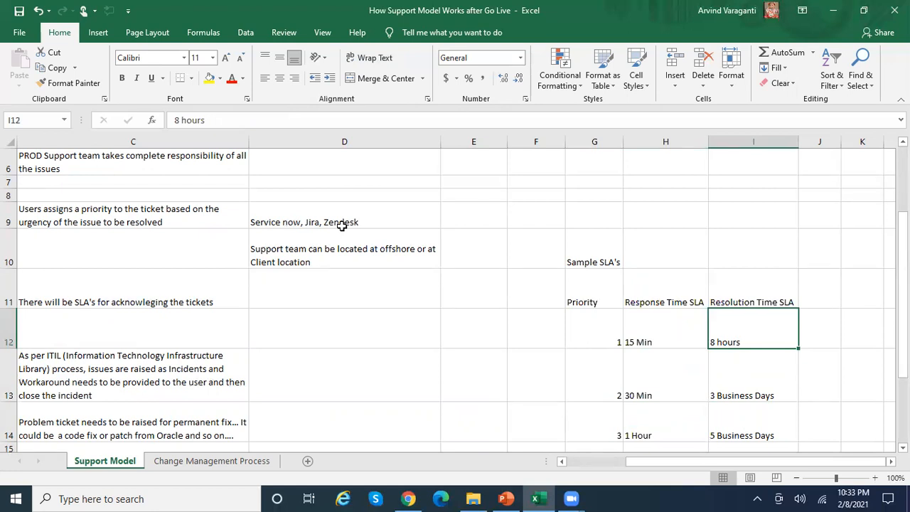
click(666, 342)
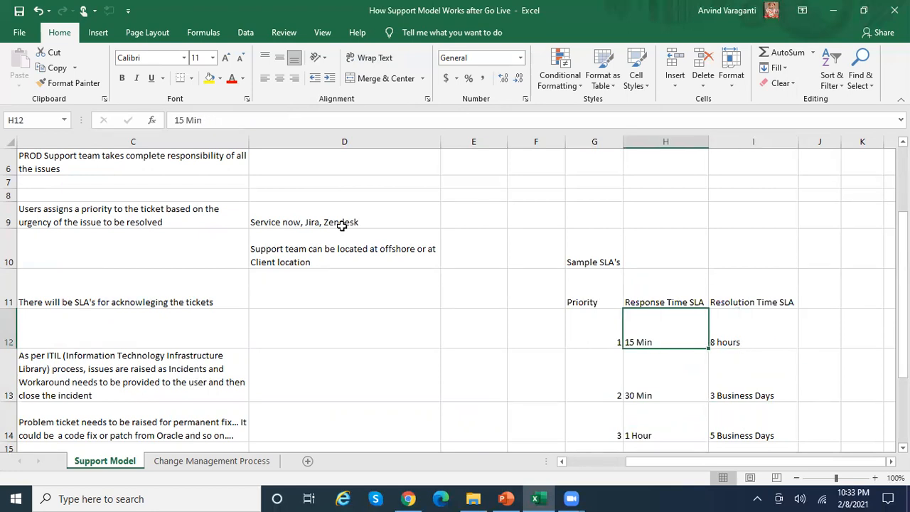
click(593, 375)
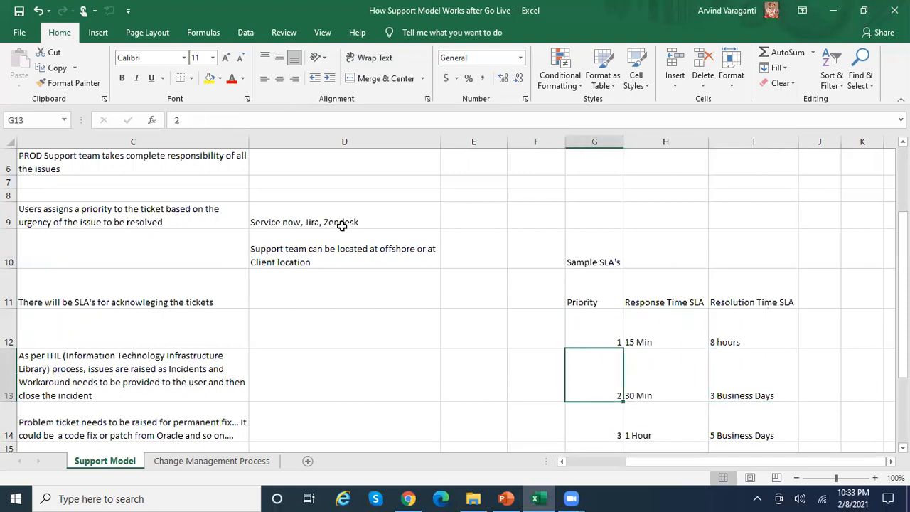
click(753, 435)
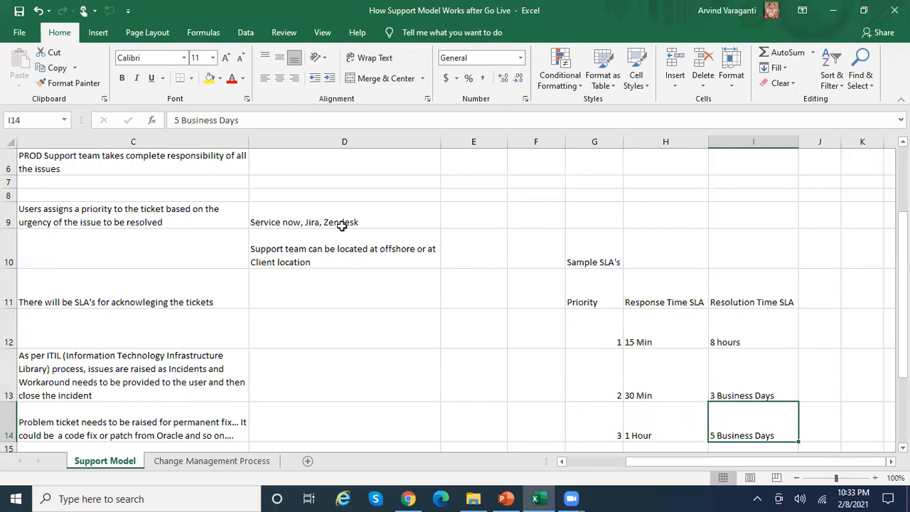
click(753, 342)
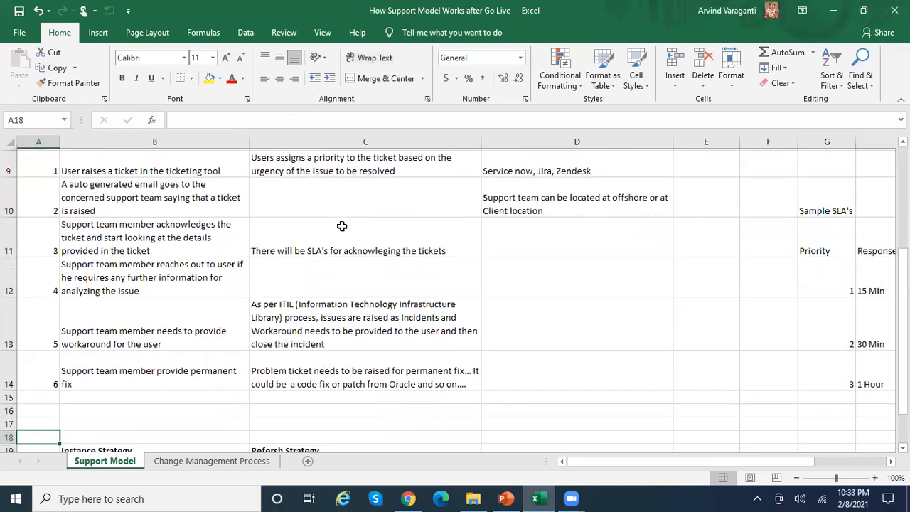
scroll(down, 3)
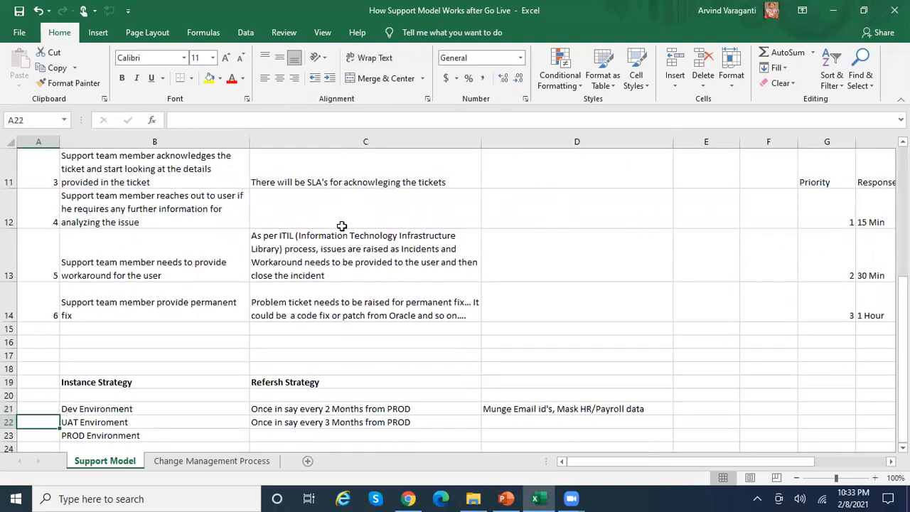
click(38, 395)
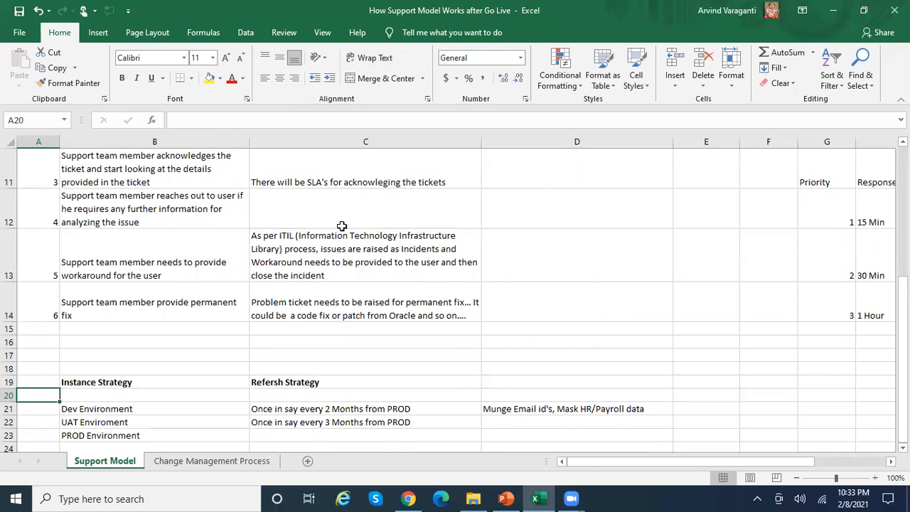
click(38, 409)
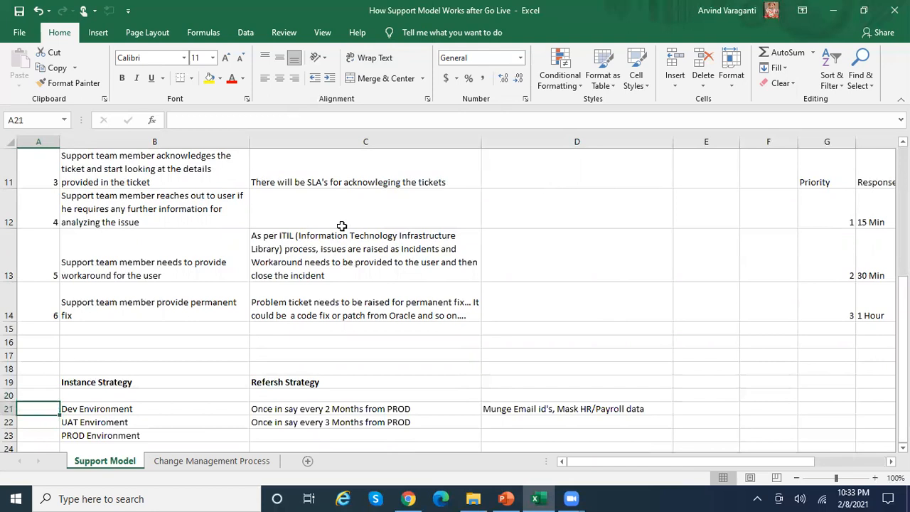
click(366, 408)
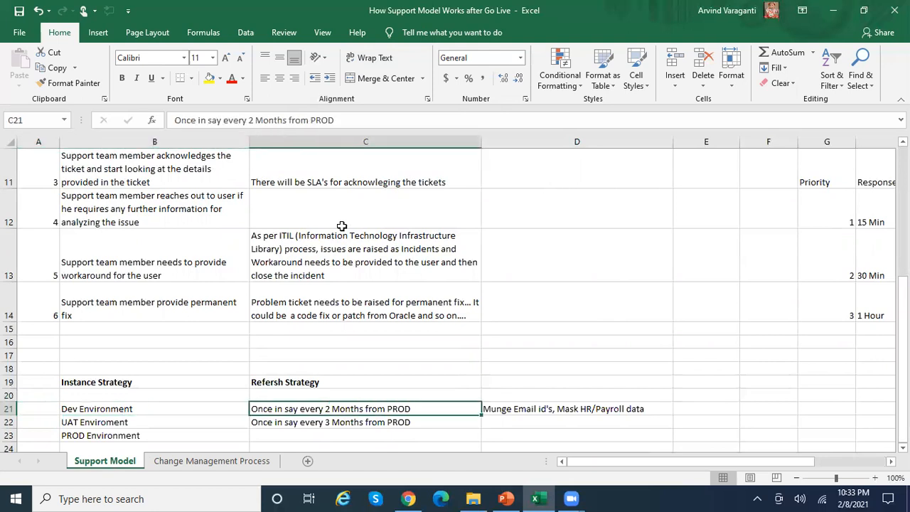
click(38, 422)
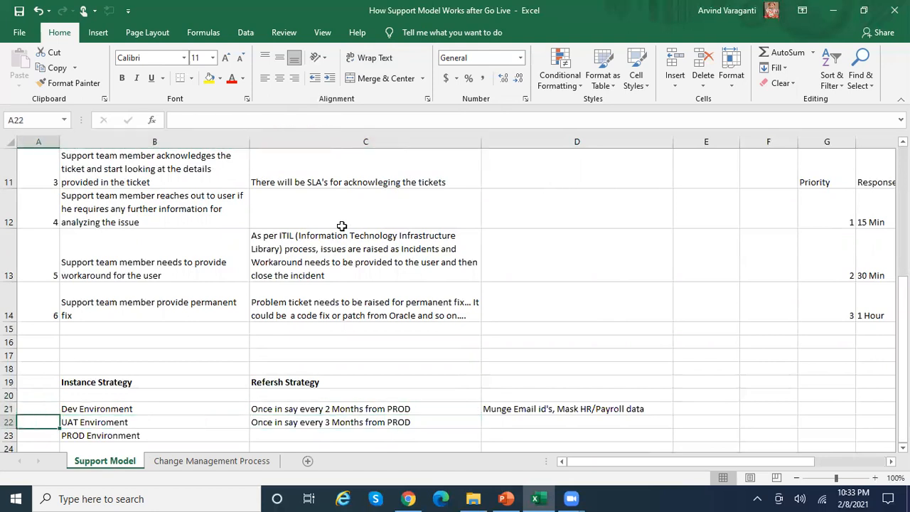
click(155, 422)
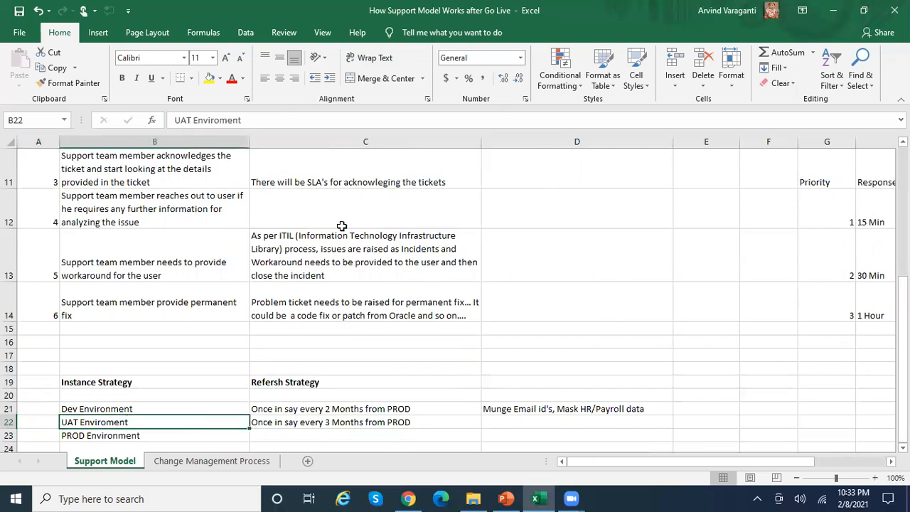
click(366, 408)
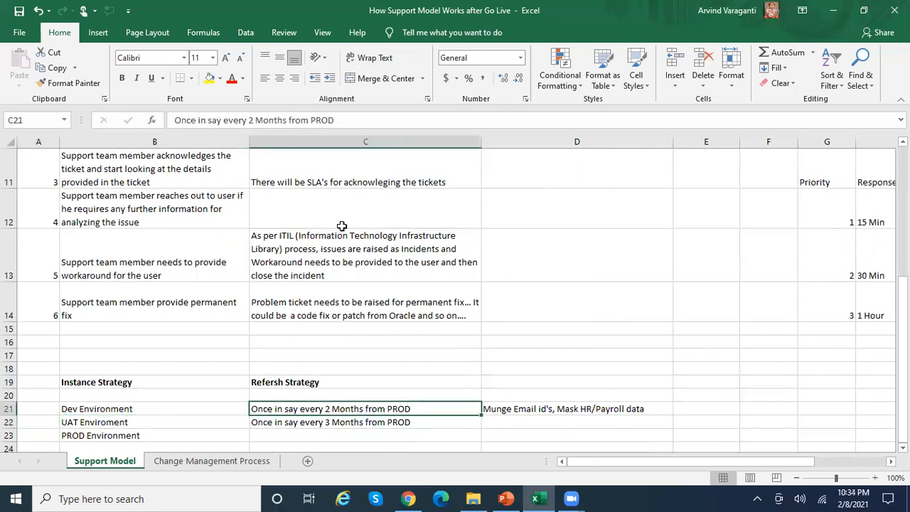
click(154, 422)
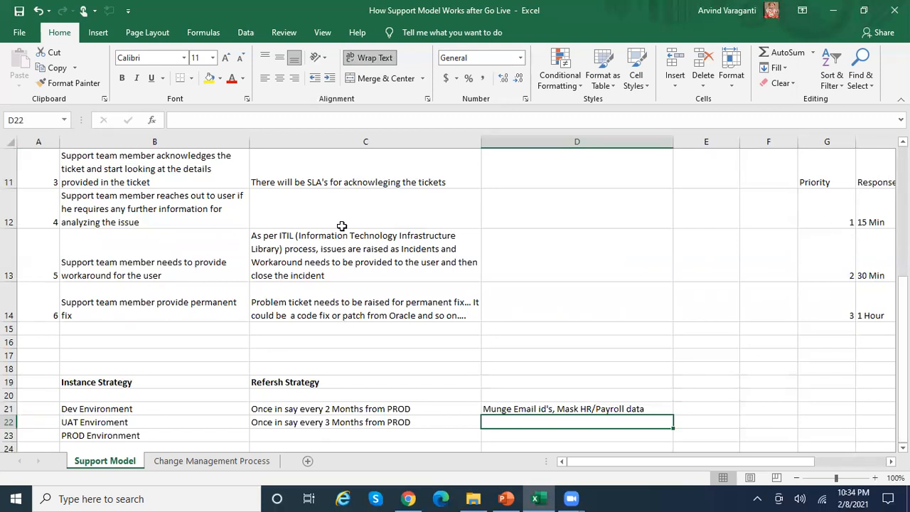
click(577, 409)
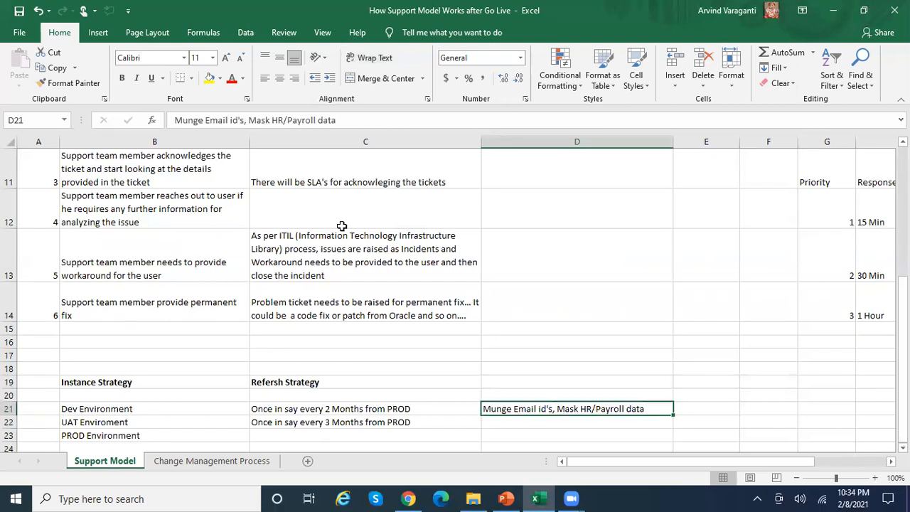
click(365, 408)
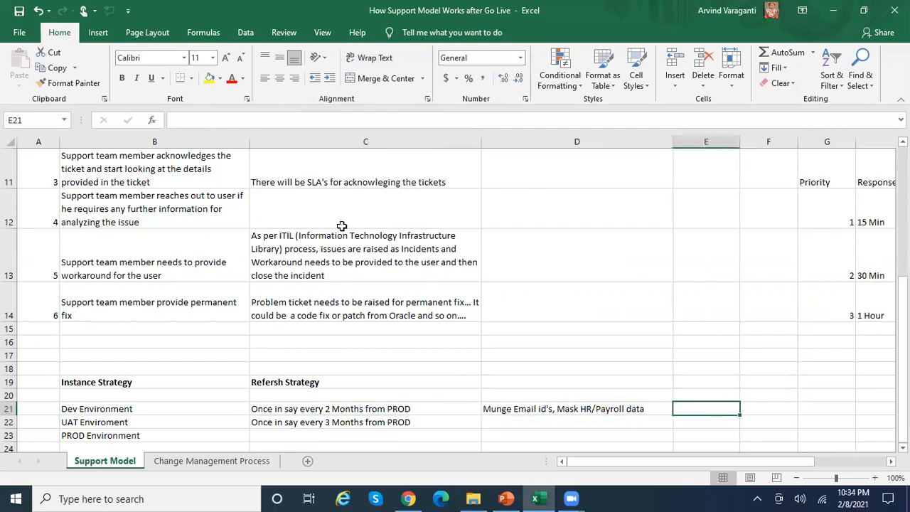
text(V)
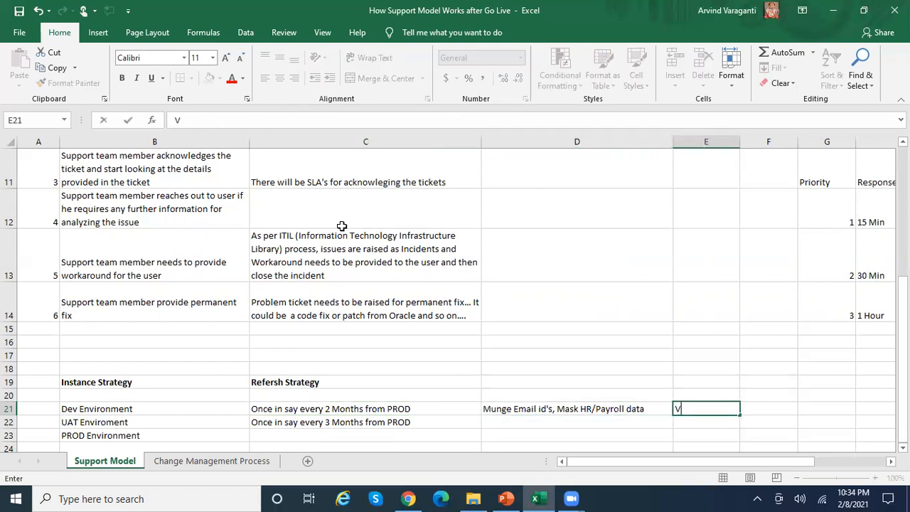
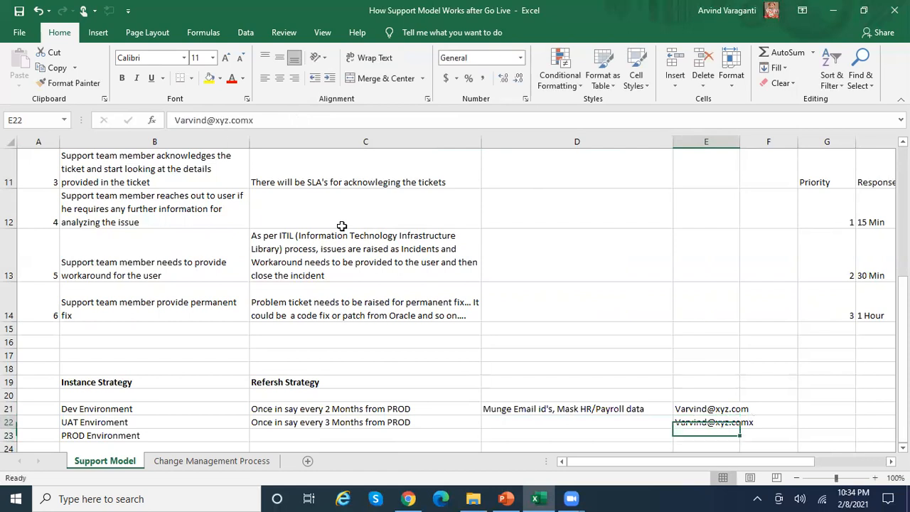
Fill the sample email into the UAT row and correct its stray trailing character.
click(705, 422)
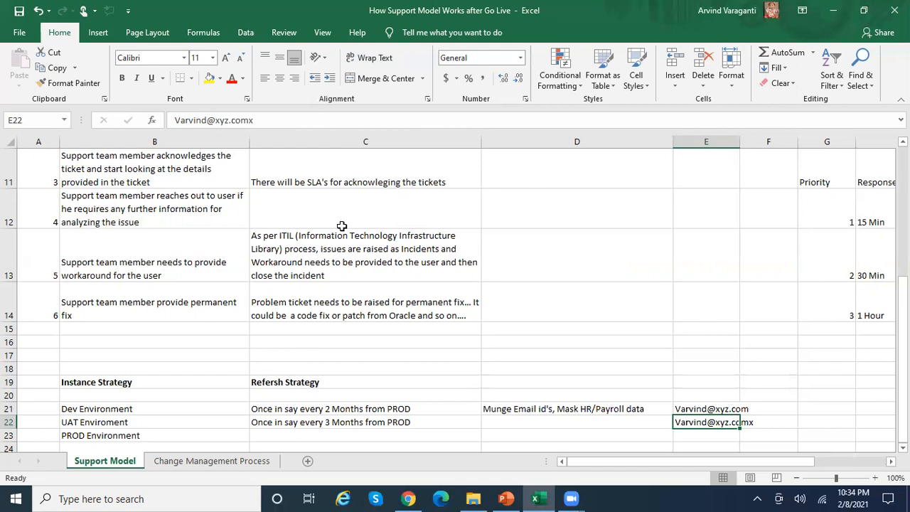
click(707, 408)
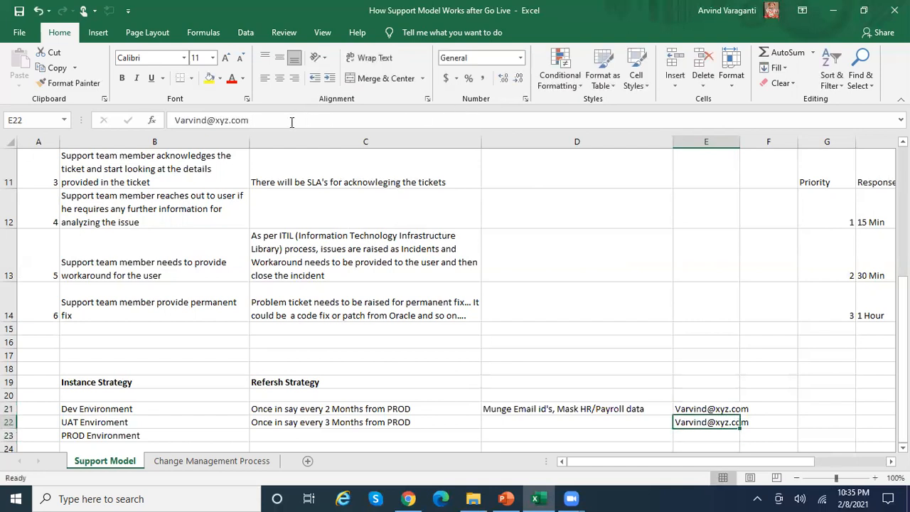
click(38, 422)
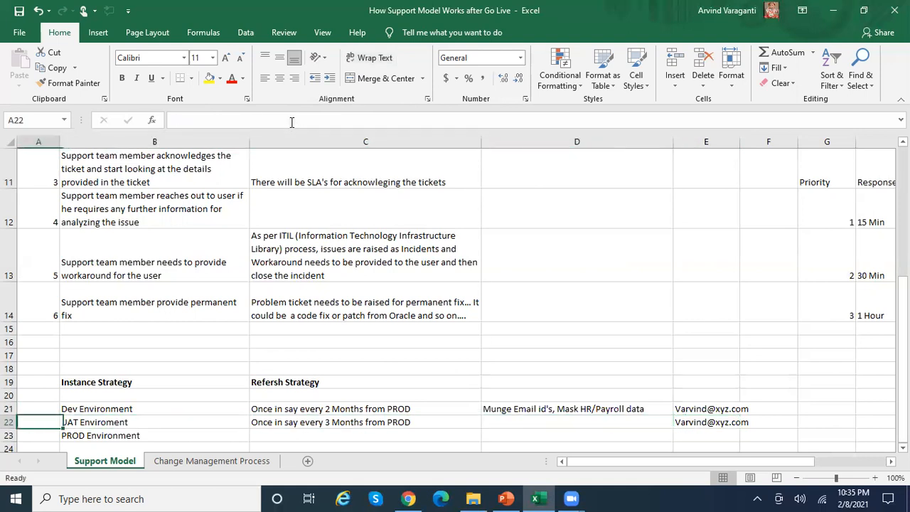
scroll(down, 3)
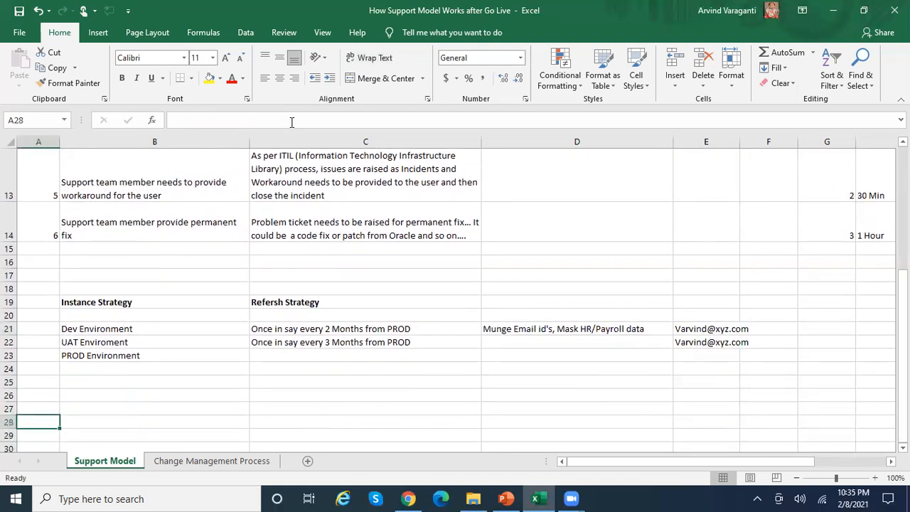
click(39, 315)
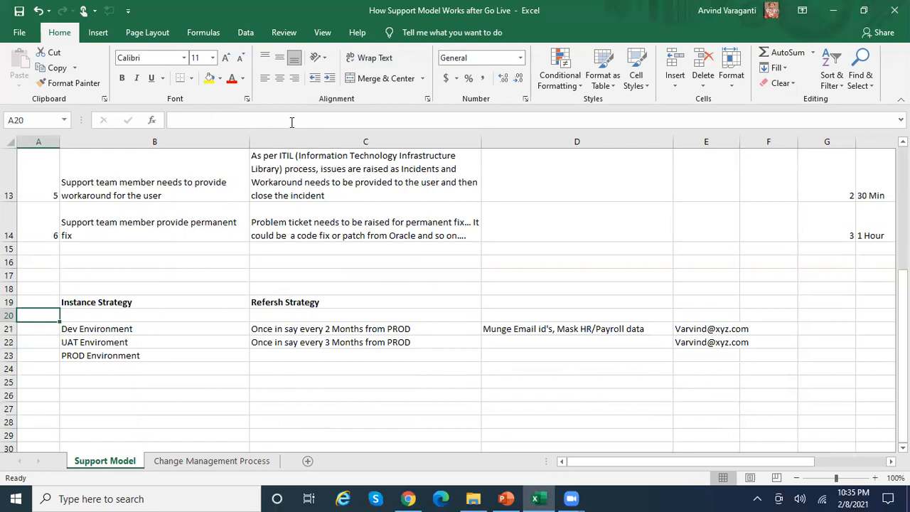